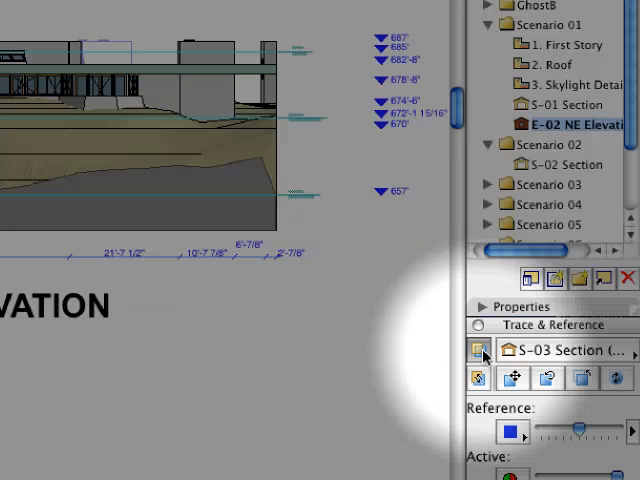
- Open the trace reference selector next to the current S-03 Section reference
{"action": "left_click", "coordinate": [475, 350]}
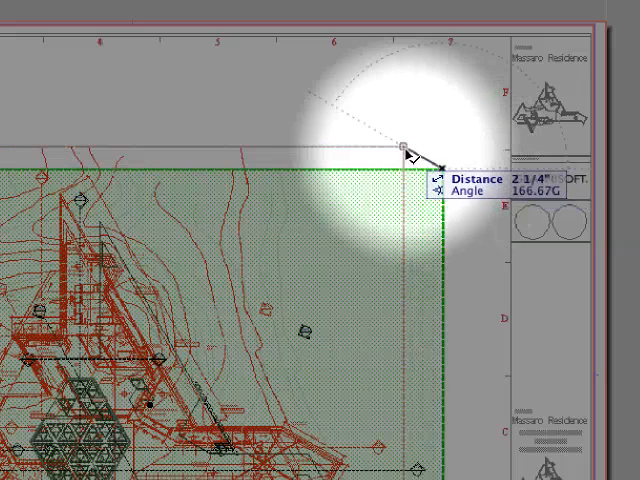
- Place the Roof drawing's top-right corner onto the reference layout's matching corner
{"action": "left_click", "coordinate": [402, 147]}
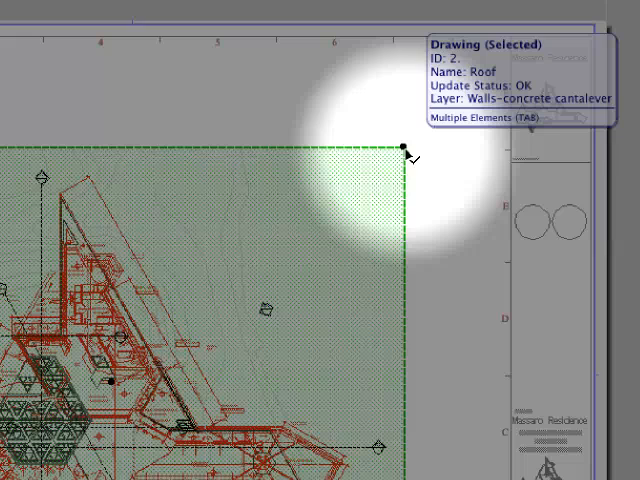